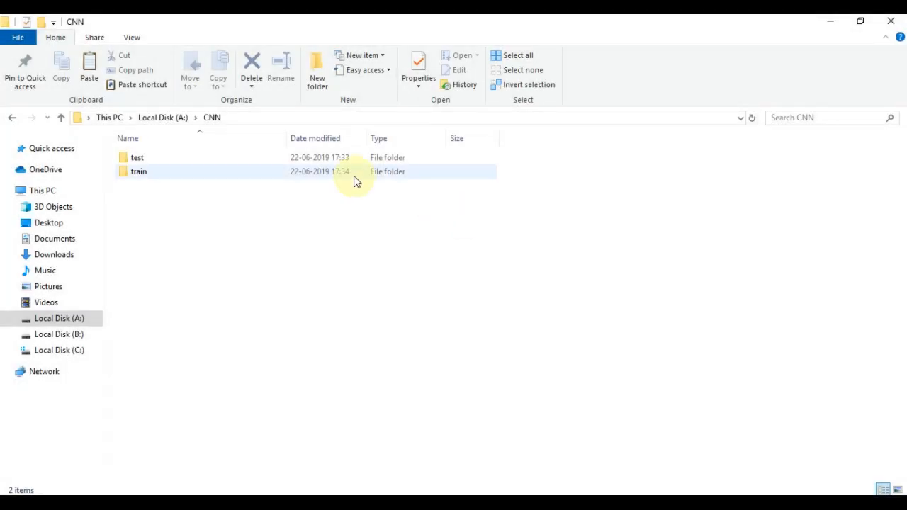
Browse the CNN train folder and view a tennisball training image in Photos
double_click(139, 172)
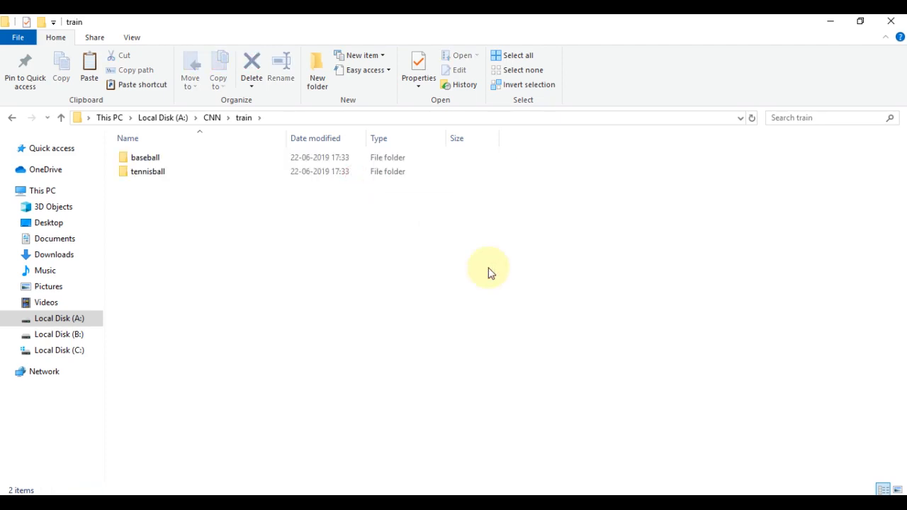
left_click(212, 116)
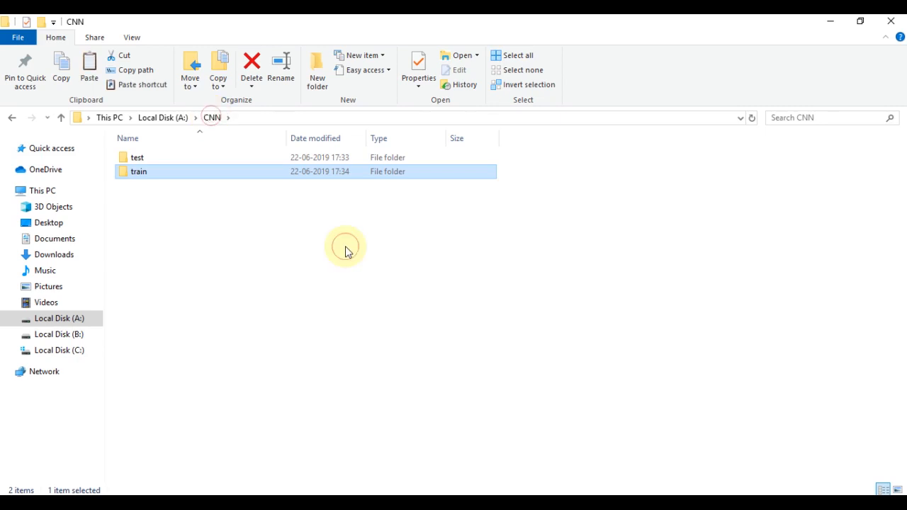
left_click(346, 246)
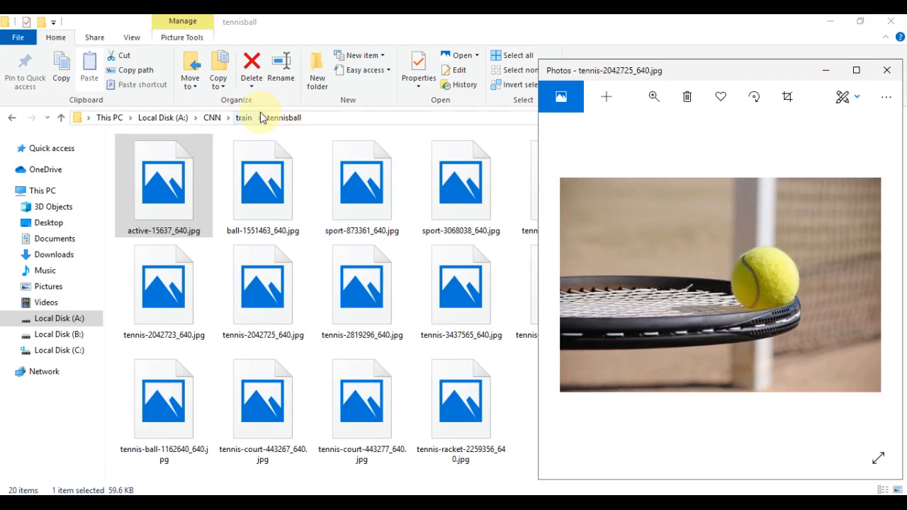
View the baseball training photos, advancing to the baseball resting in a glove
left_click(281, 116)
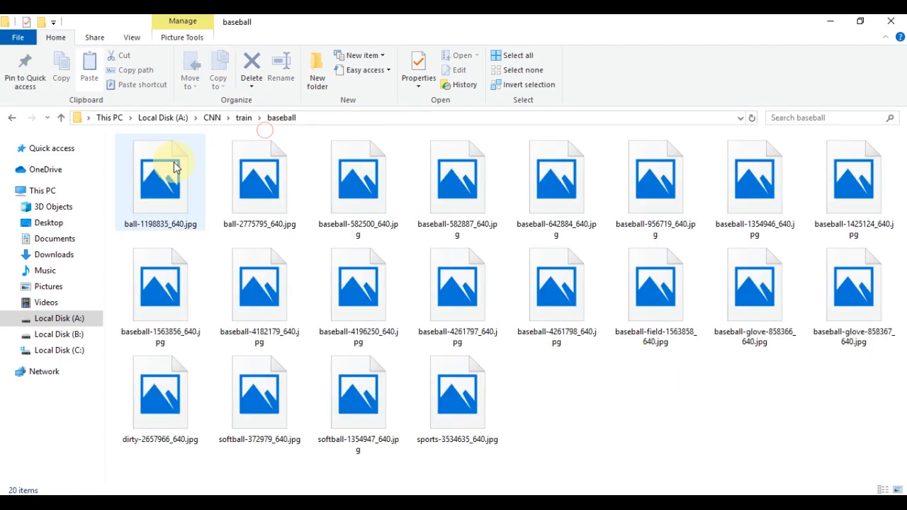
double_click(161, 177)
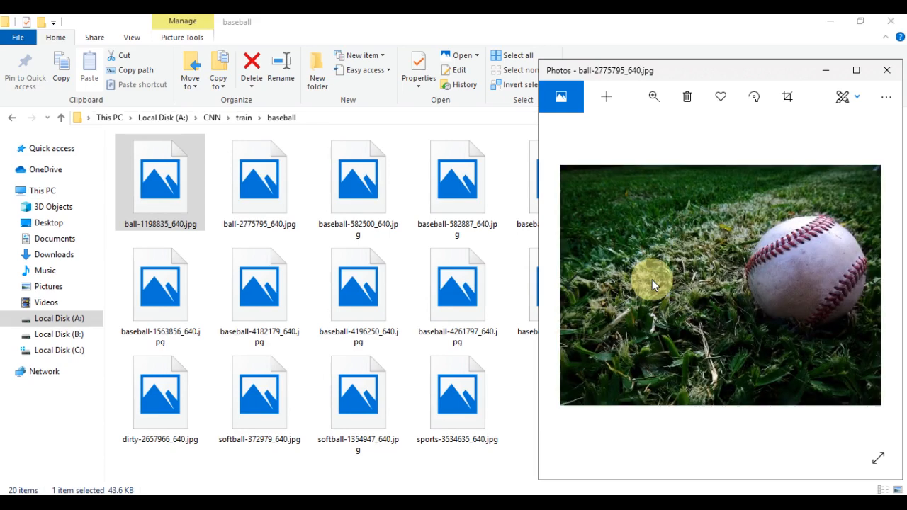
left_click(870, 284)
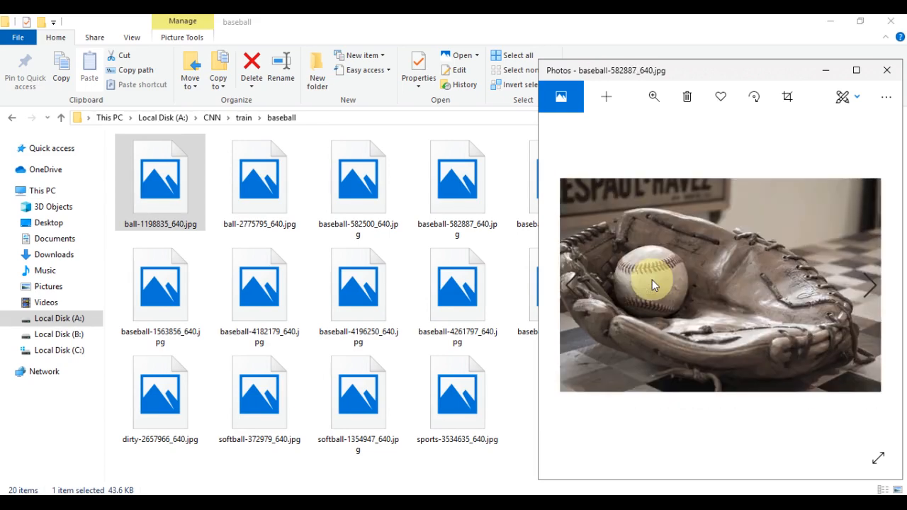
left_click(871, 286)
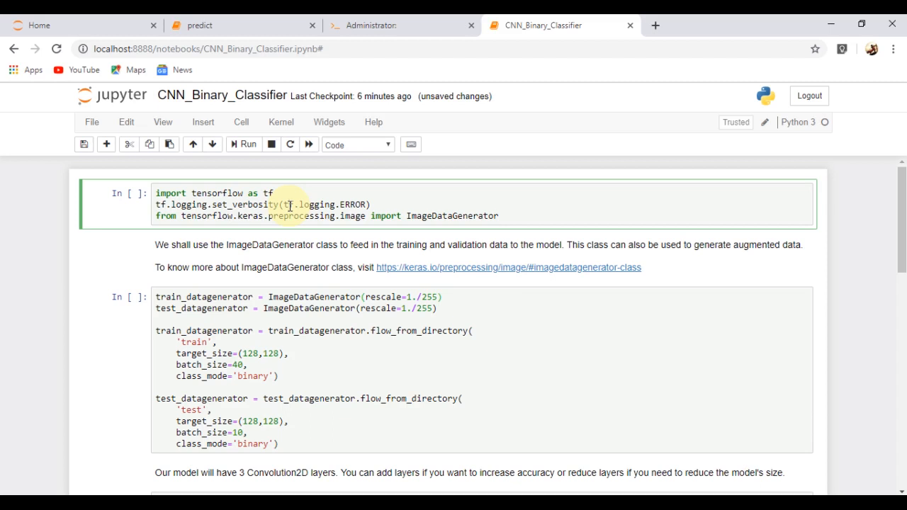
key("ctrl+s")
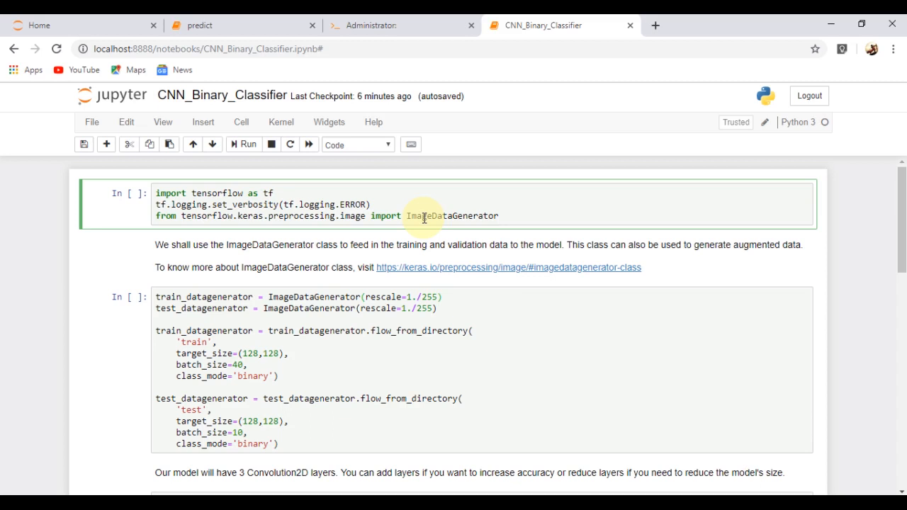
scroll("down", 3)
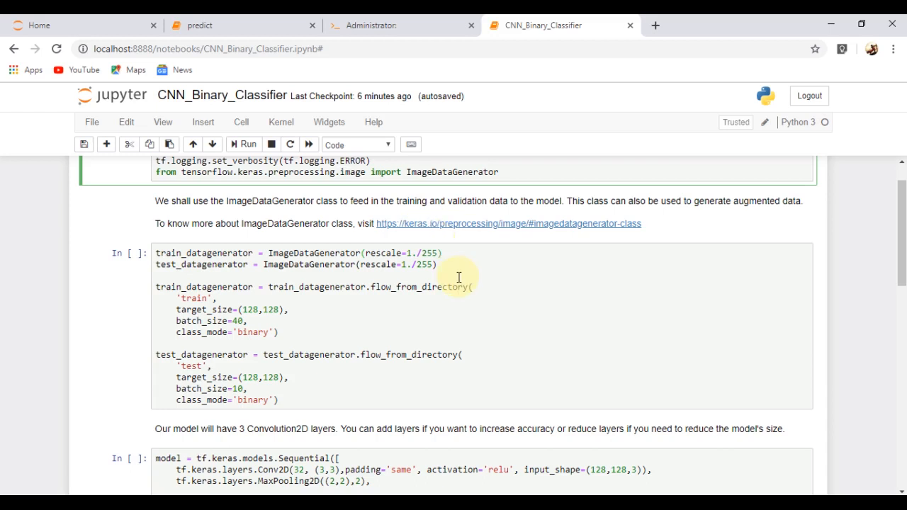
left_click(440, 265)
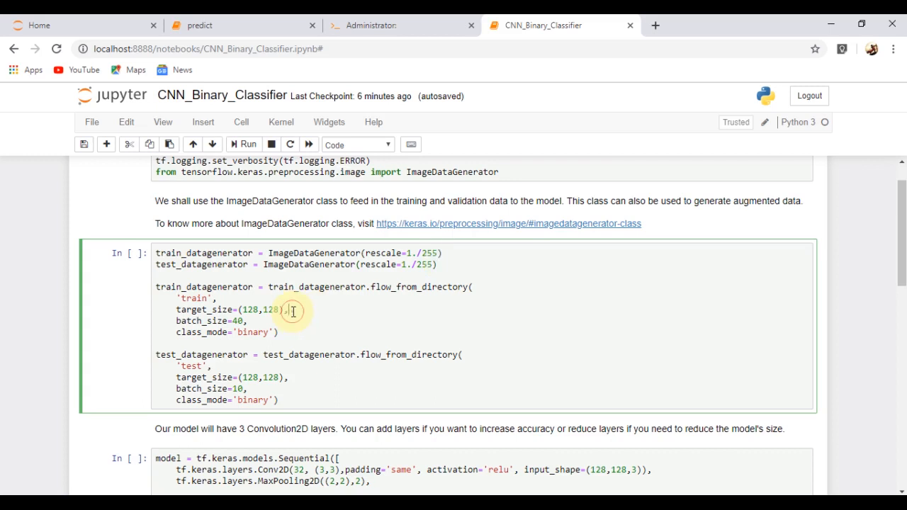
scroll("down", 3)
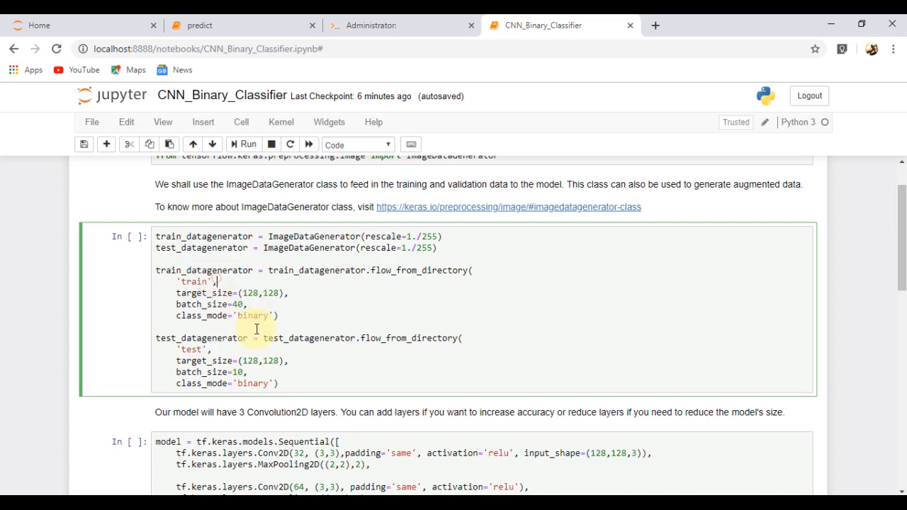
scroll("down", 3)
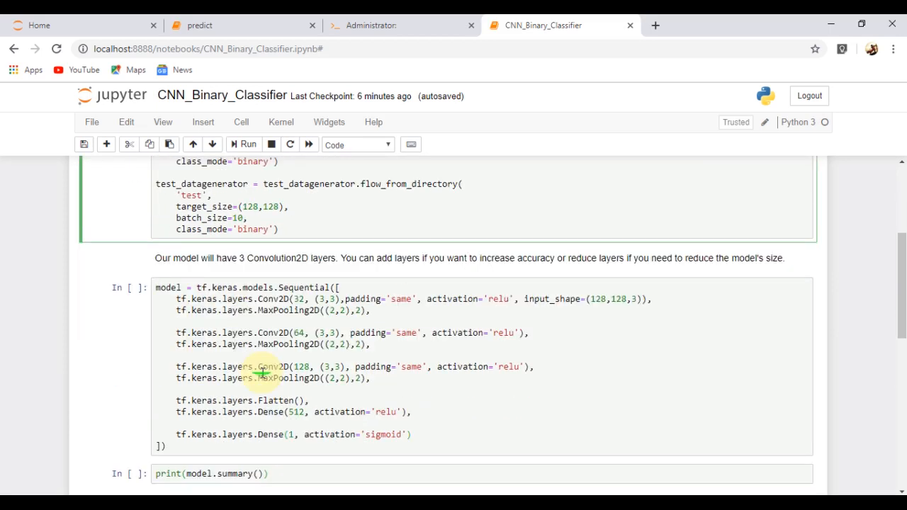
left_click(414, 434)
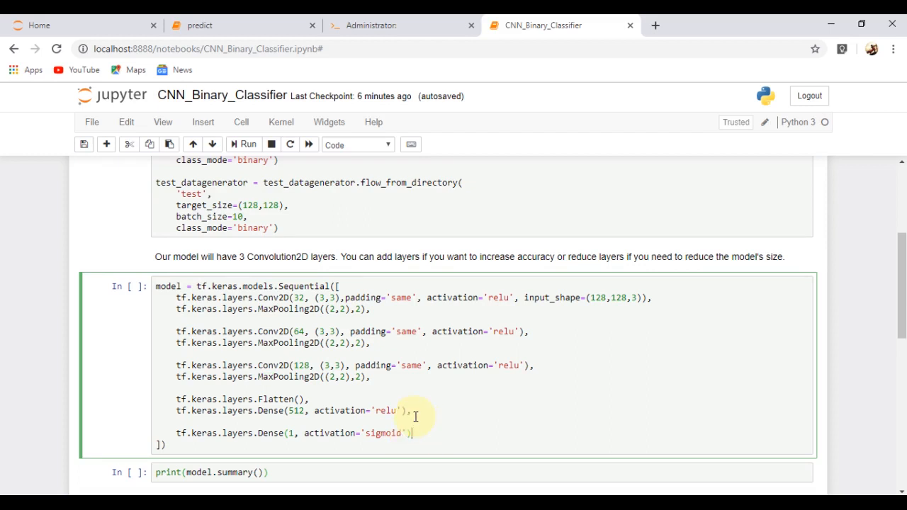
scroll("down", 3)
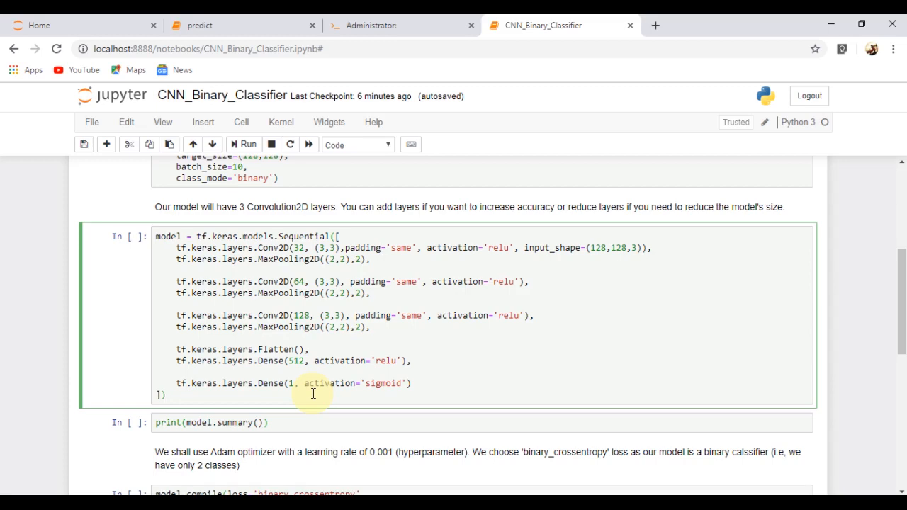
scroll("down", 3)
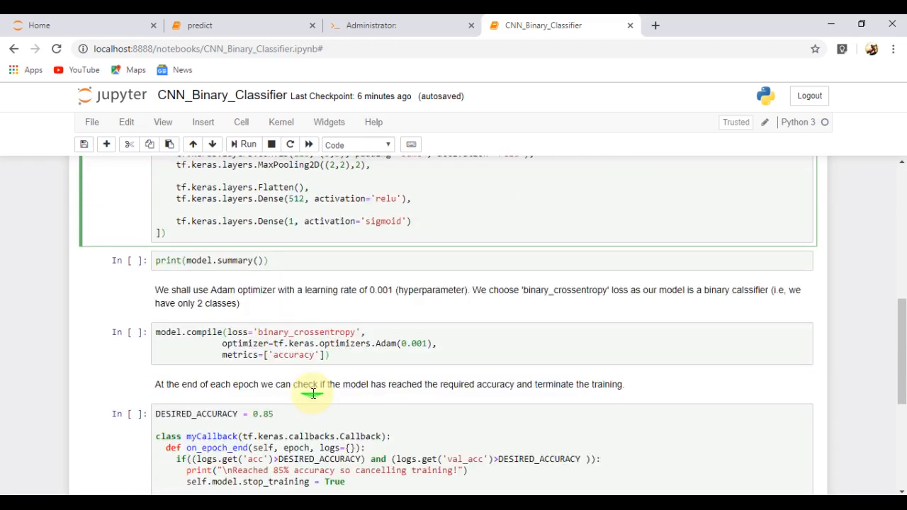
left_click(365, 354)
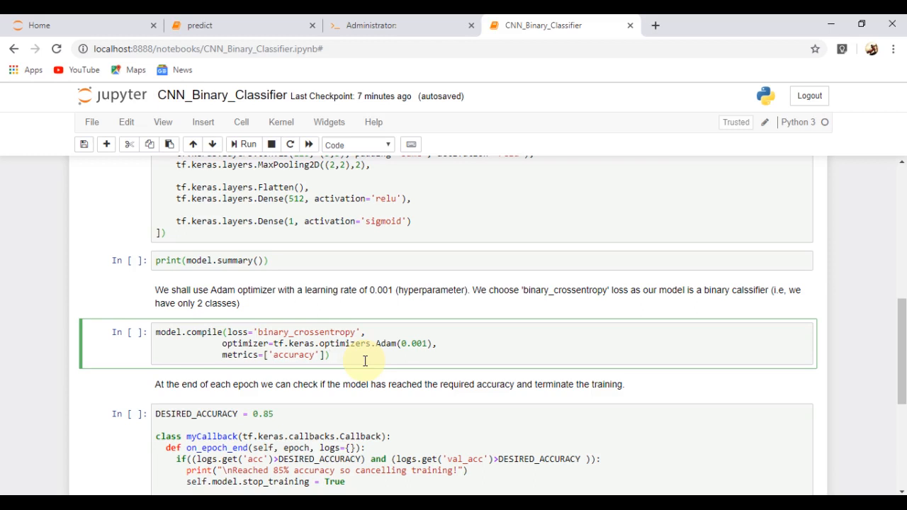
scroll("down", 3)
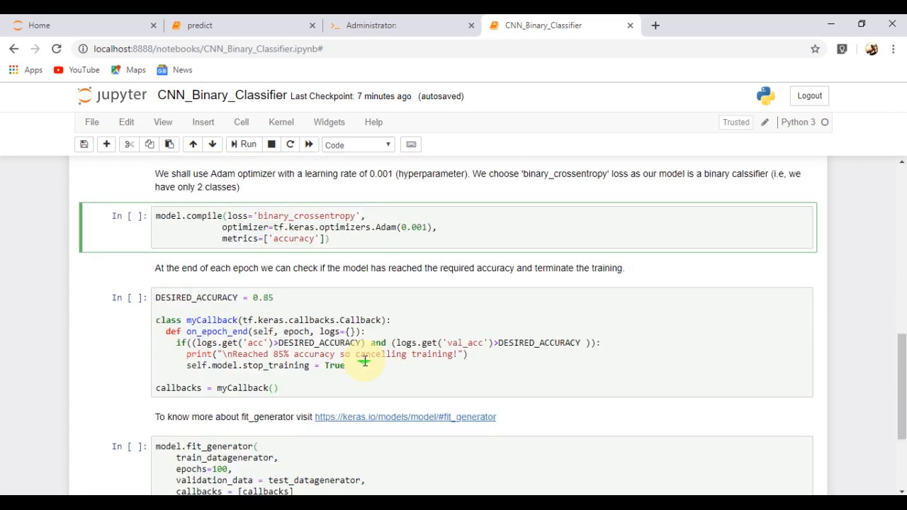
left_click(340, 388)
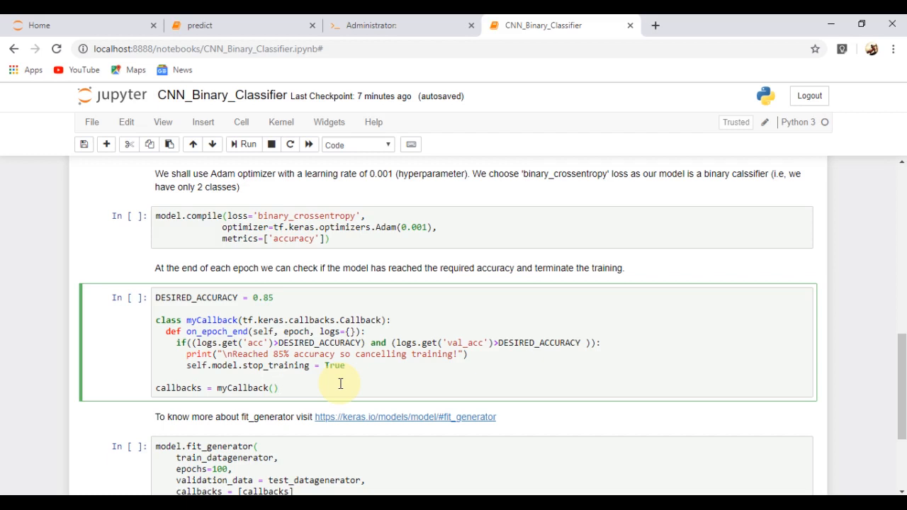
scroll("down", 3)
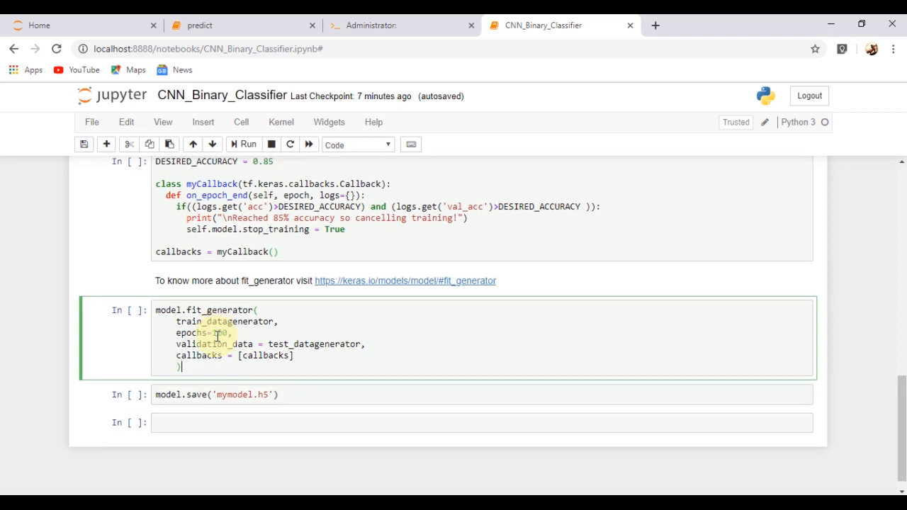
left_click(318, 391)
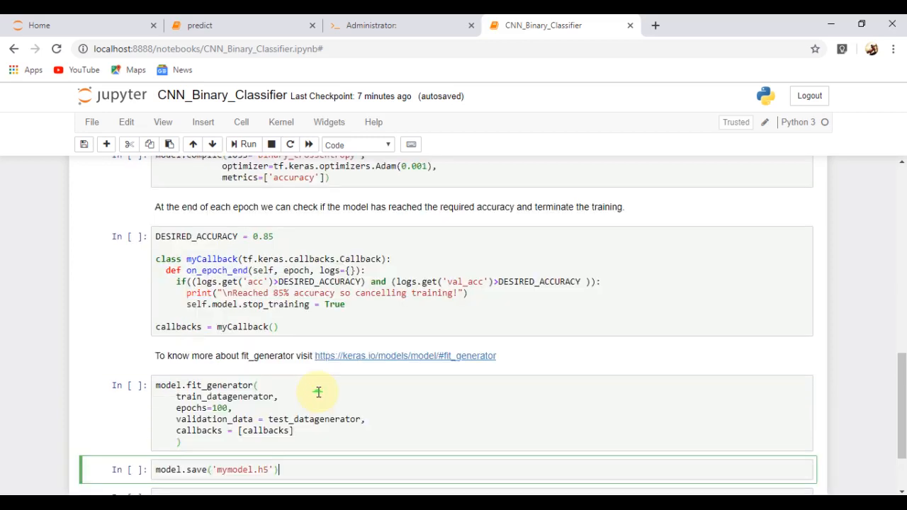
Run the TensorFlow imports and the data generators, finding 40 training and 10 test images
scroll("up", 3)
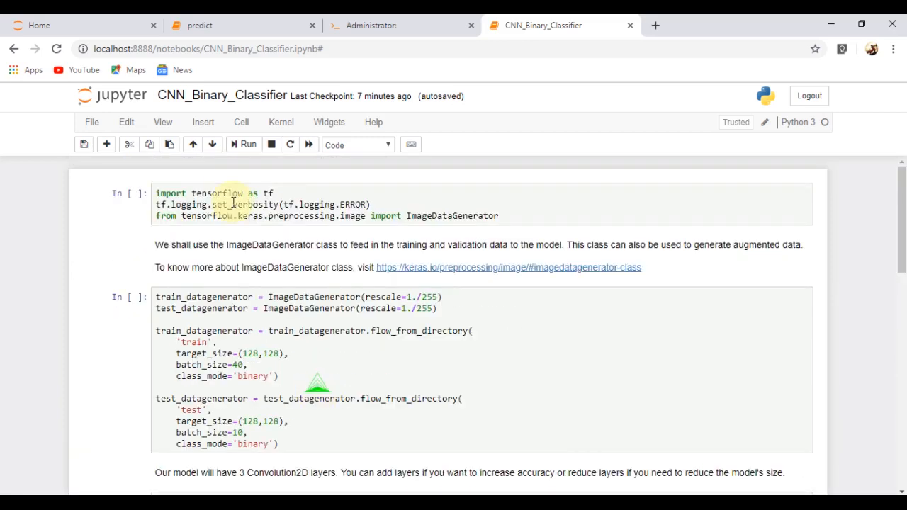
left_click(243, 144)
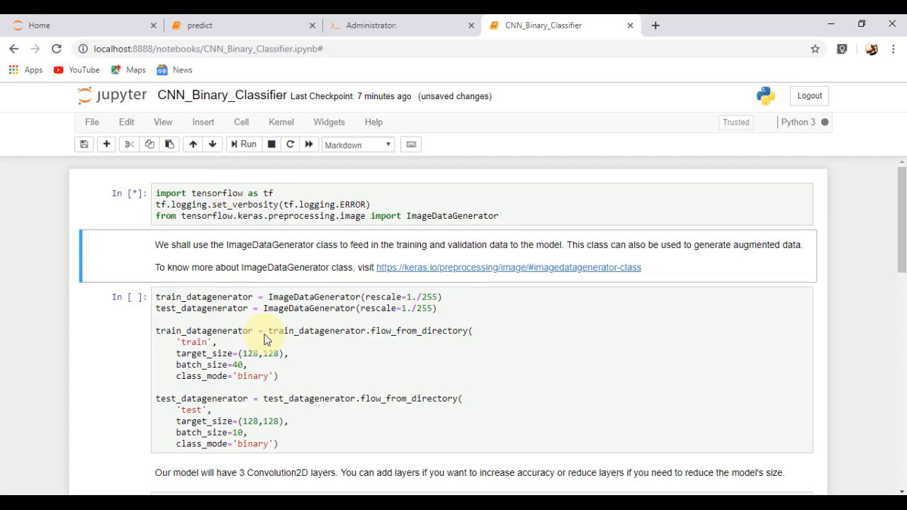
scroll("down", 3)
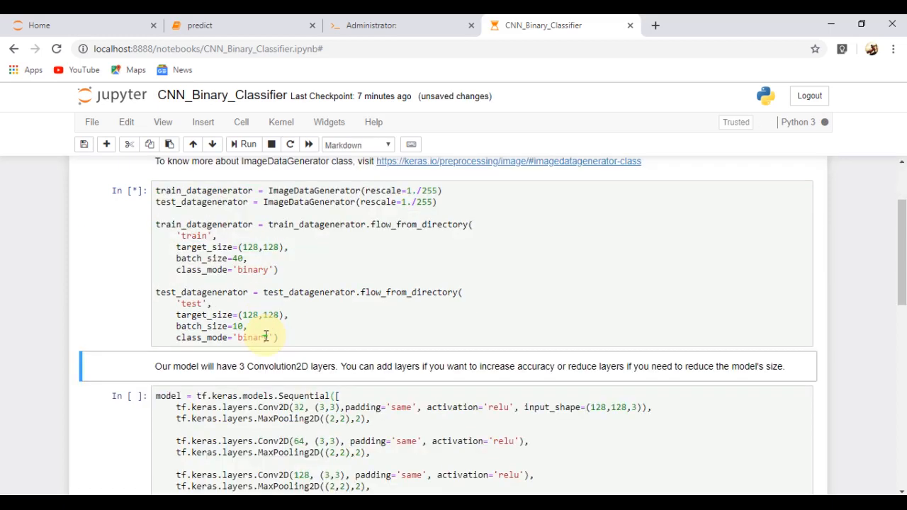
left_click(244, 145)
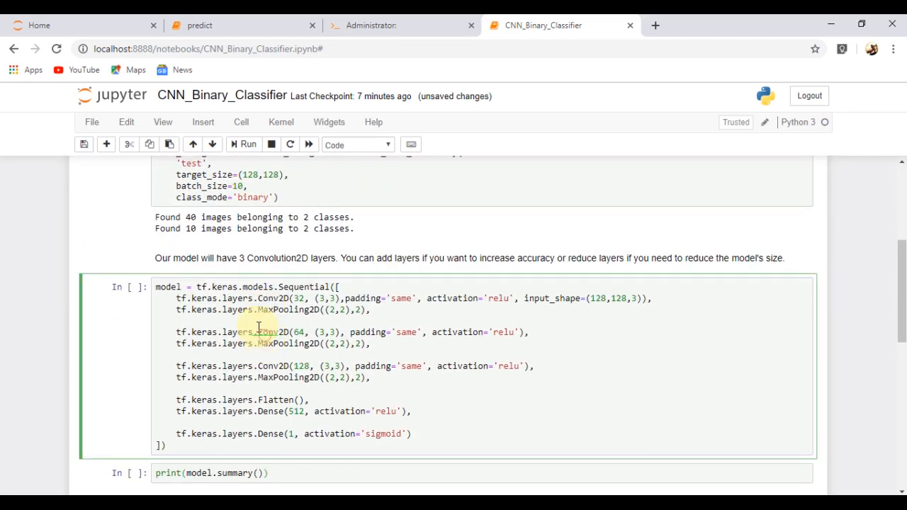
Build the Sequential CNN and show its summary with 16,871,489 parameters
left_click(247, 145)
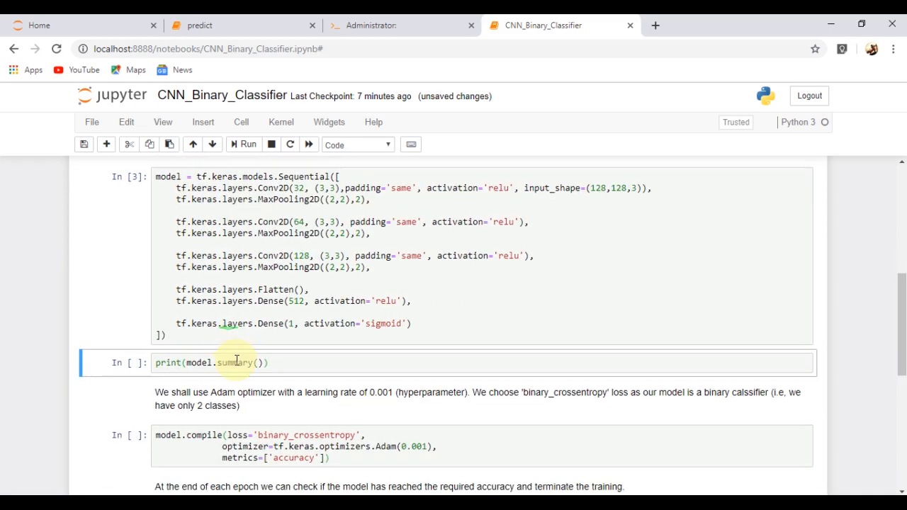
left_click(244, 145)
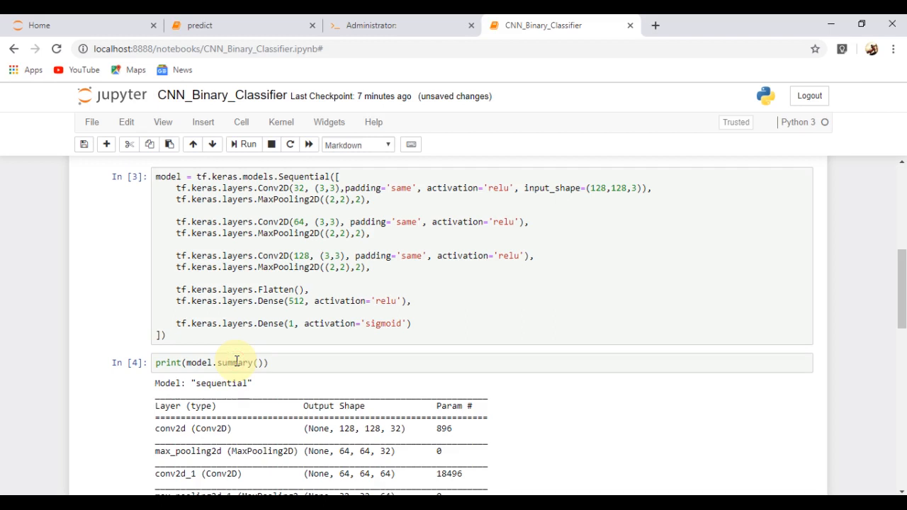
scroll("down", 3)
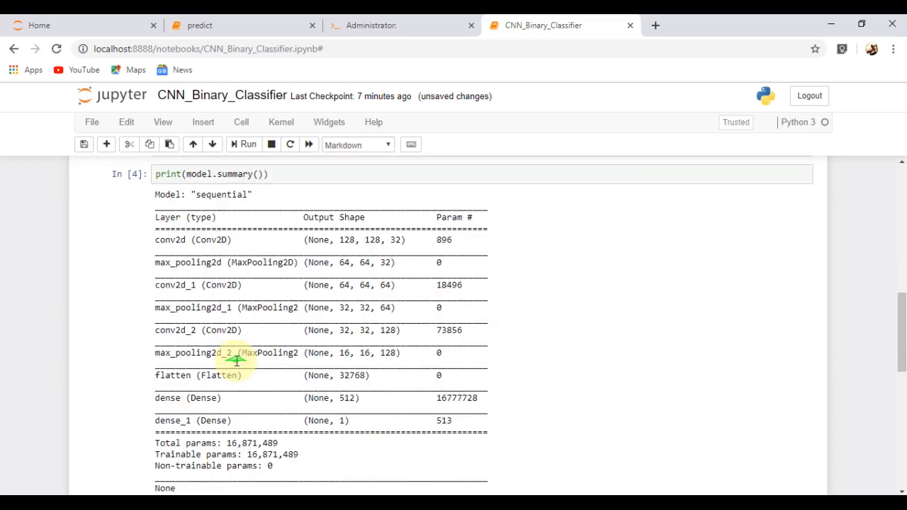
mouse_move(312, 385)
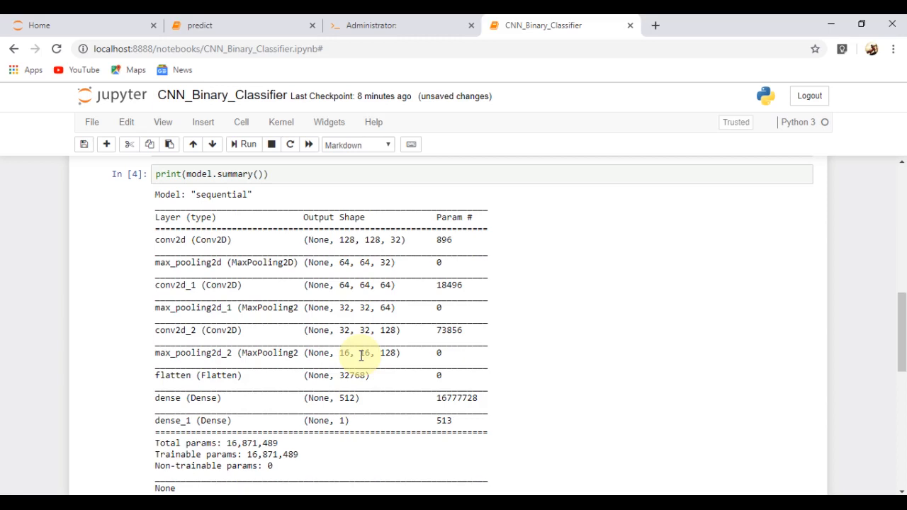
scroll("down", 3)
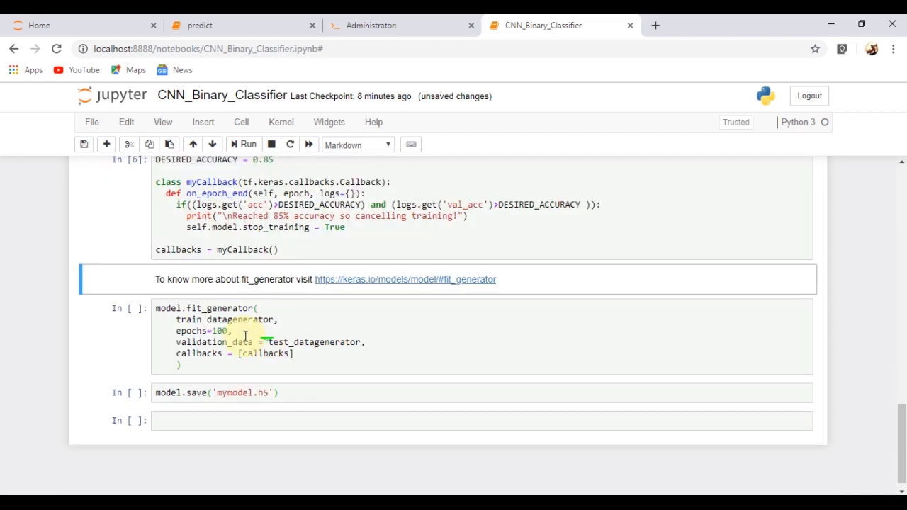
Train with fit_generator until the callback stops at epoch 24, then save mymodel.h5
left_click(247, 145)
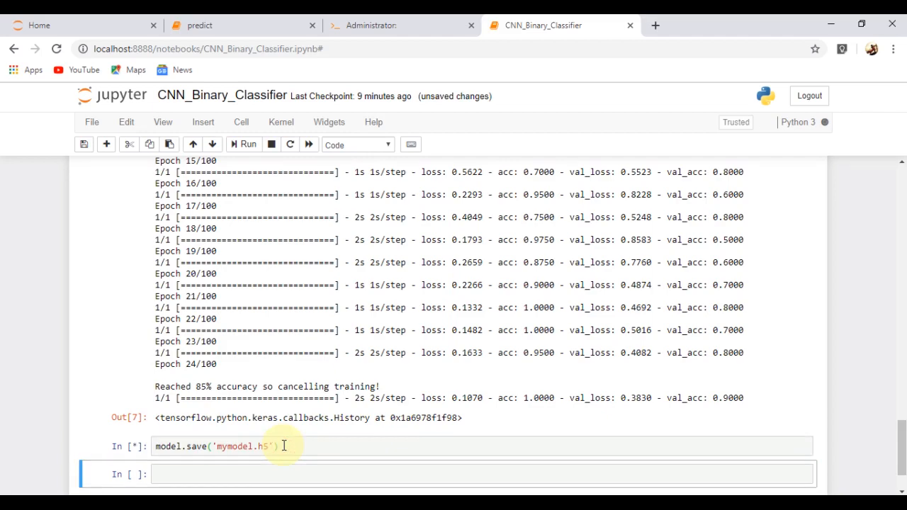
left_click(246, 144)
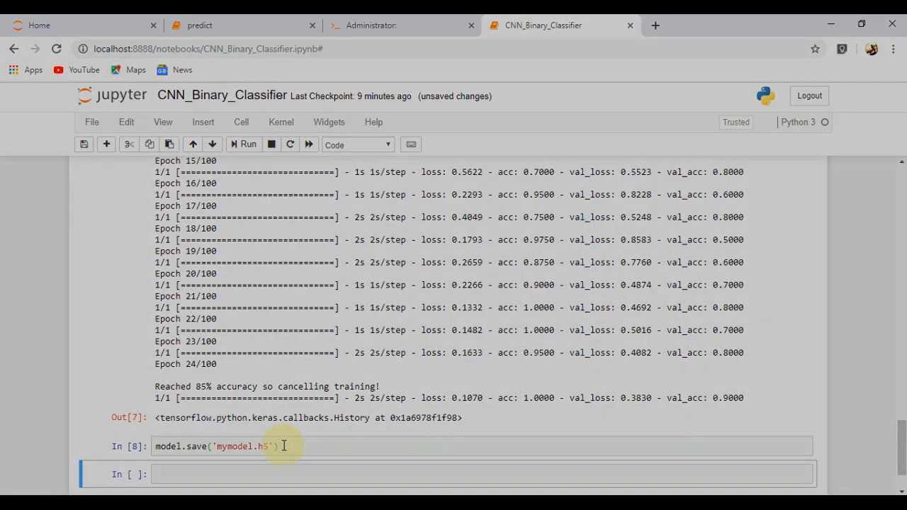
Run the predict notebook's TensorFlow, NumPy and image preprocessing imports and save it
left_click(198, 26)
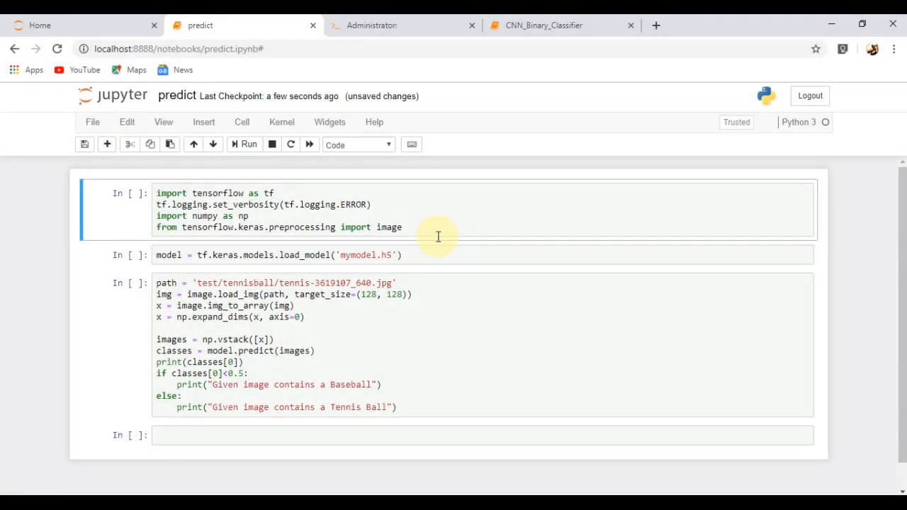
mouse_move(425, 255)
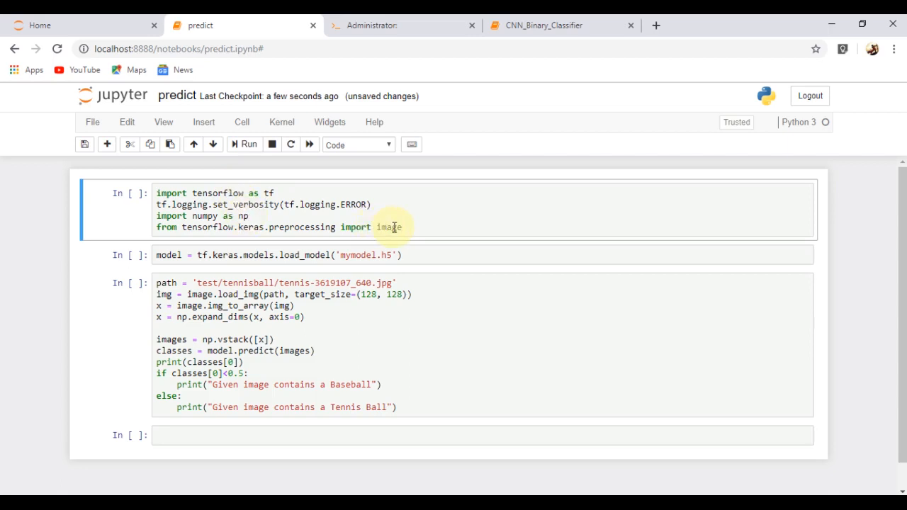
left_click(244, 144)
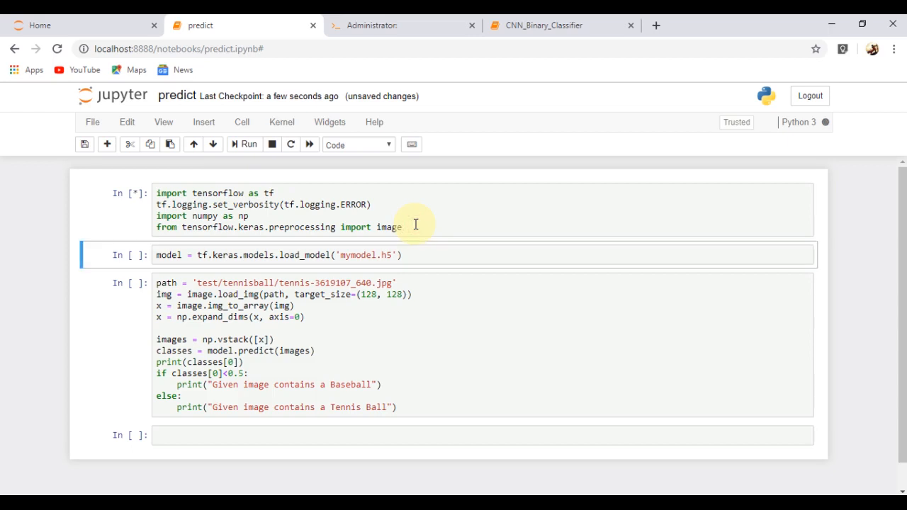
mouse_move(421, 250)
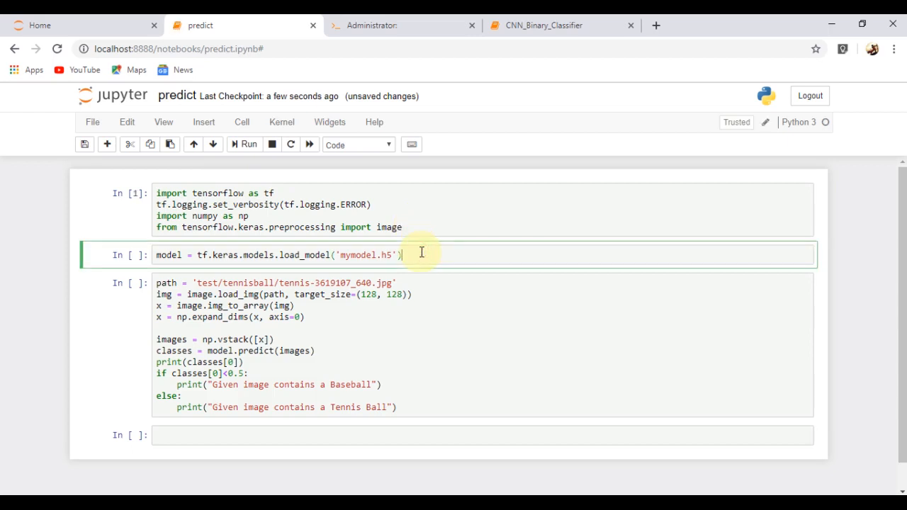
key("ctrl+s")
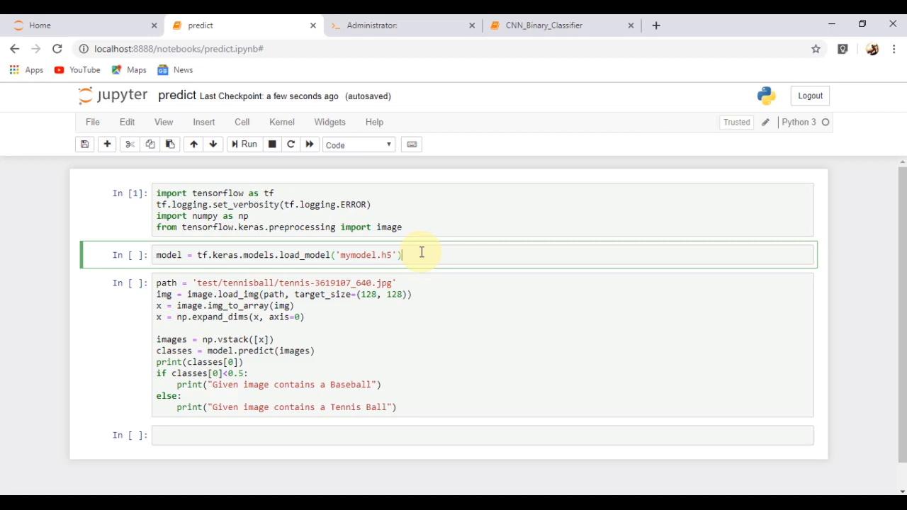
Load mymodel.h5 and classify the test image, printing [1.] and 'Given Image contains a Tennis Ball'
left_click(244, 145)
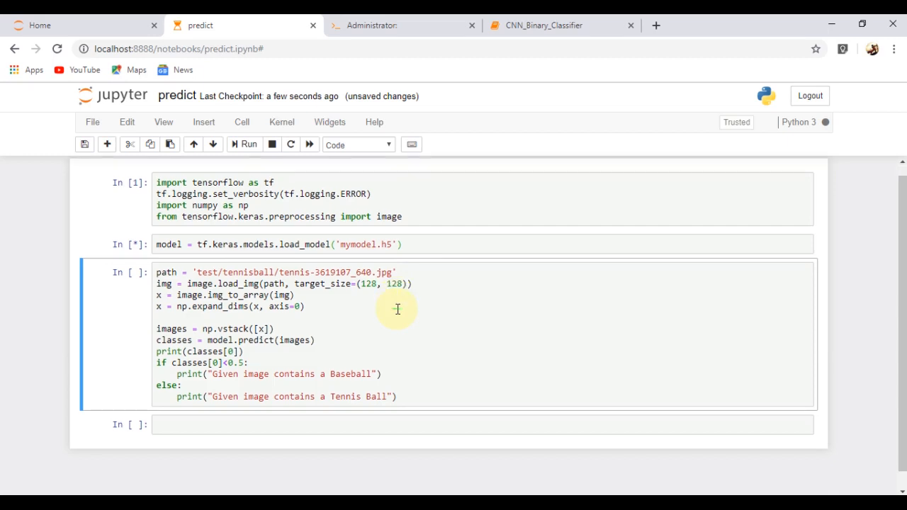
left_click(244, 144)
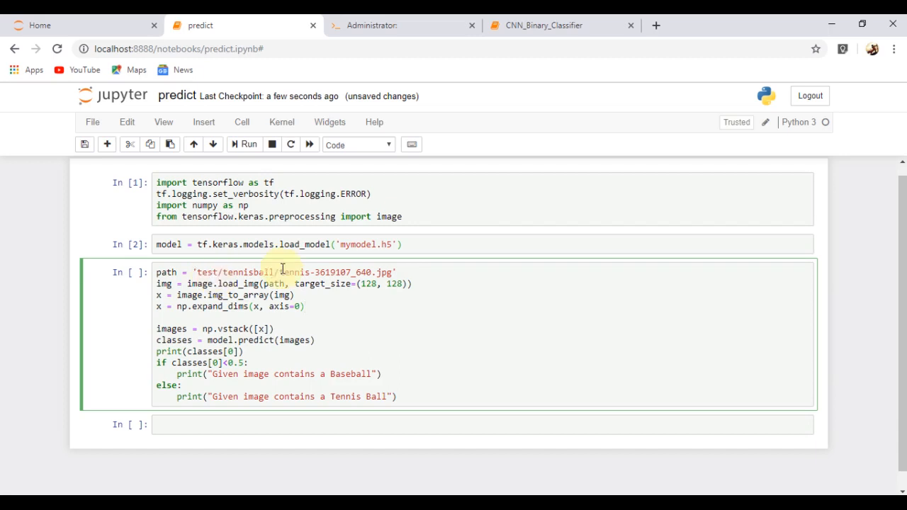
mouse_move(367, 286)
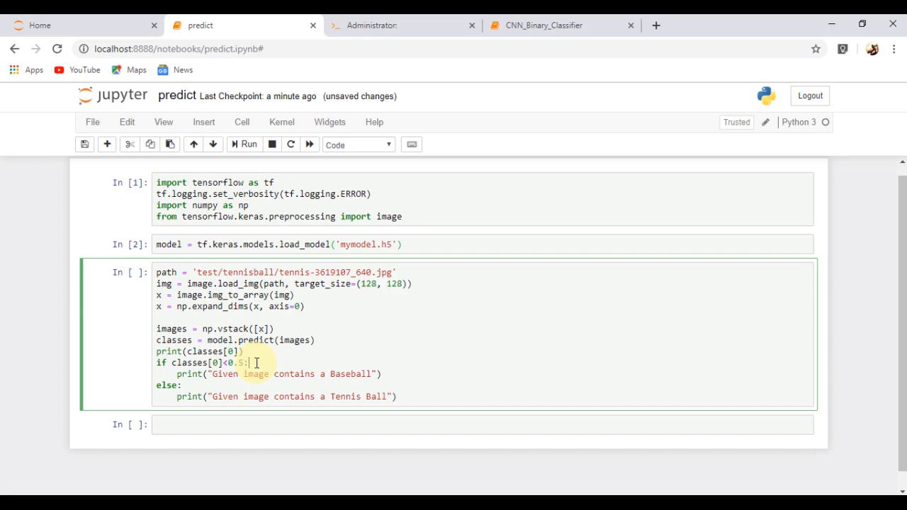
left_click(244, 145)
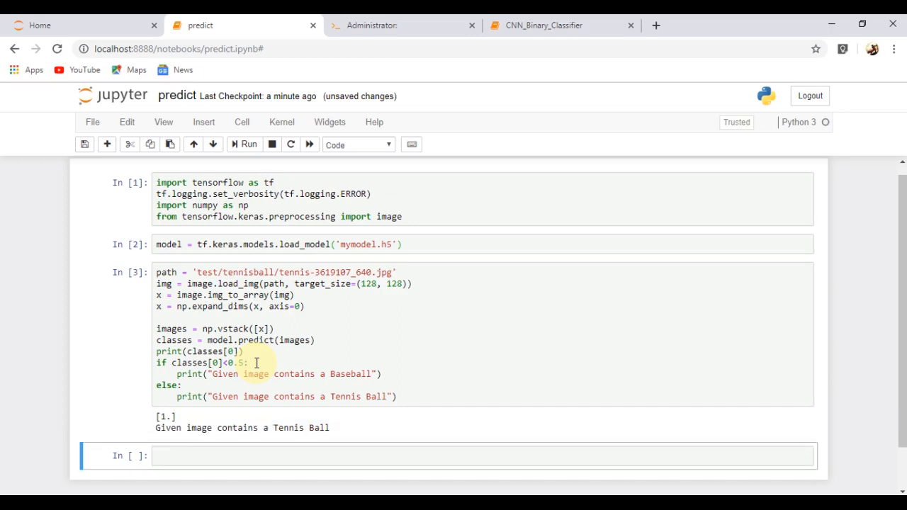